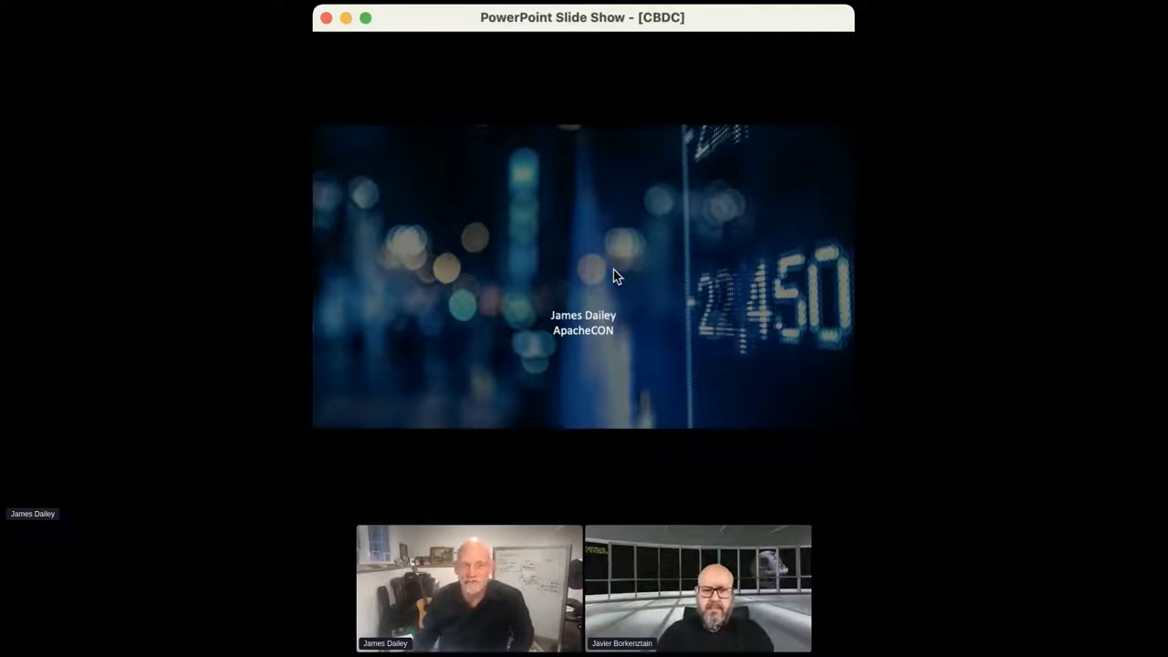
mouse_move(602, 281)
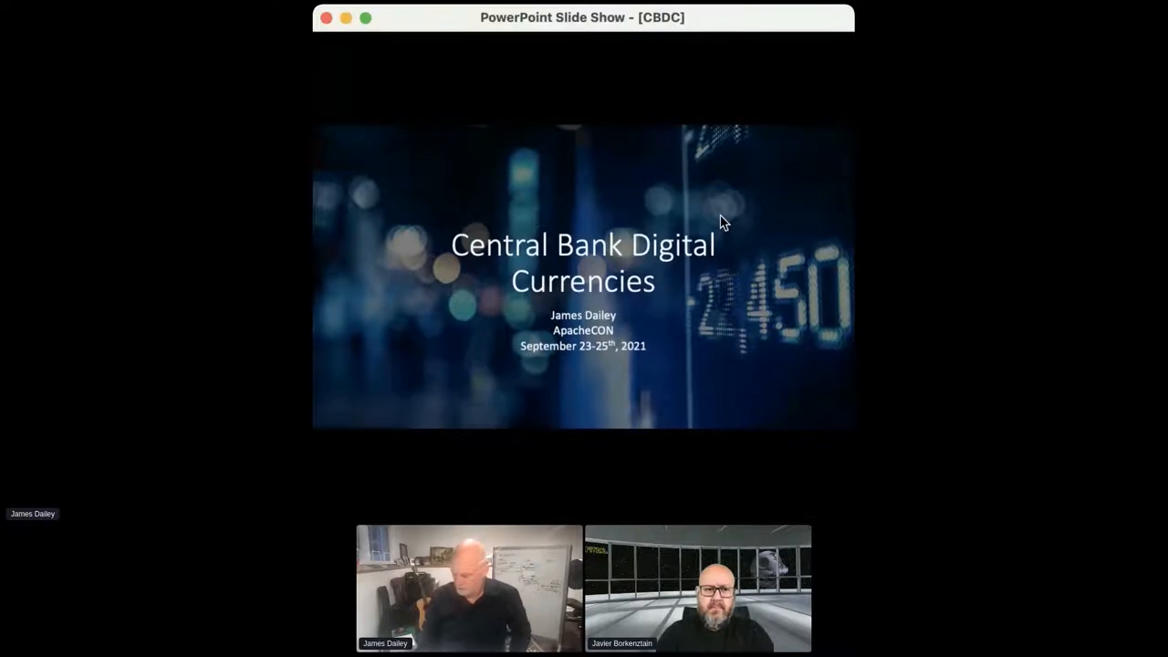
Advance the slide show to the 'What is a CBDC?' slide defining digital fiat currency
key(right)
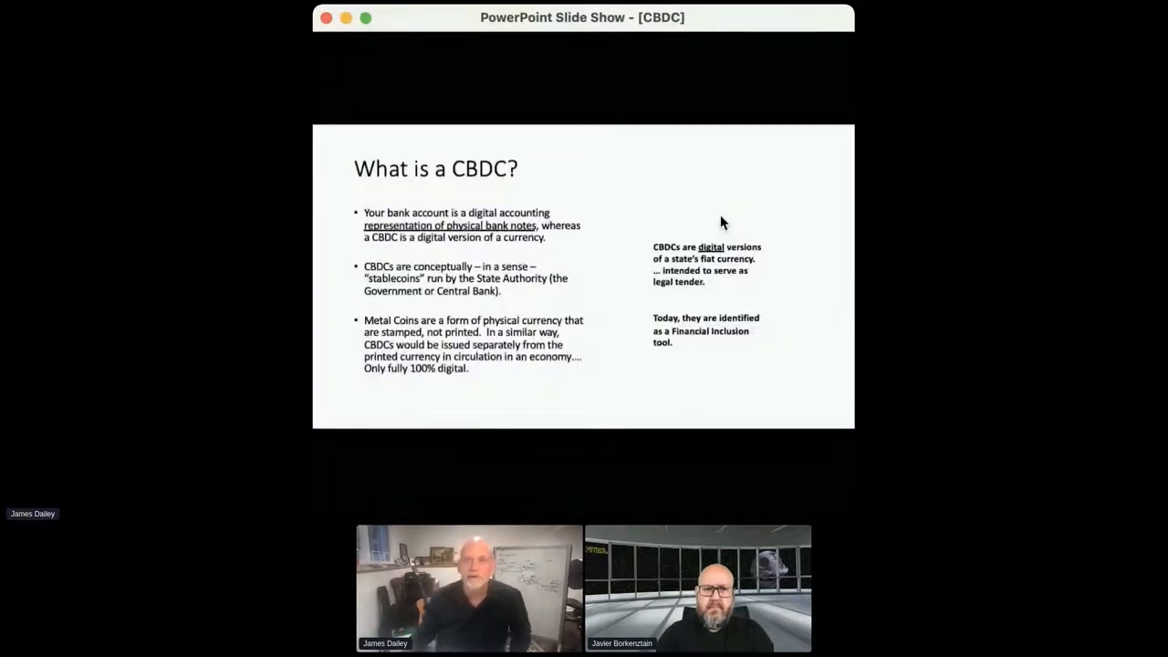
mouse_move(339, 193)
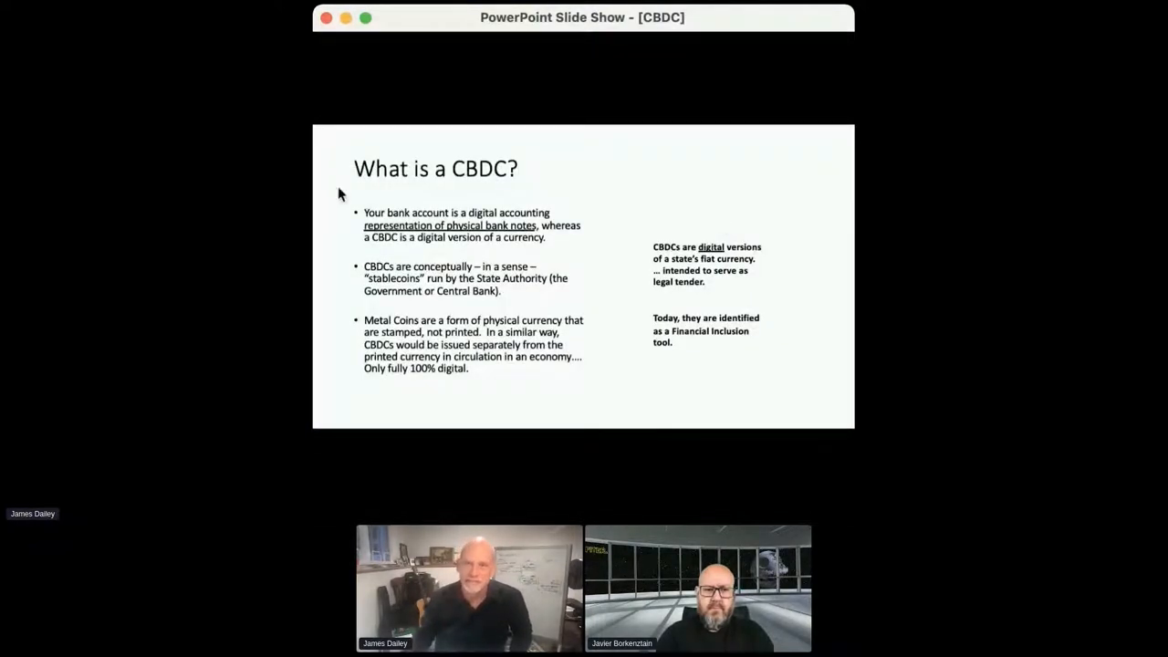
mouse_move(551, 188)
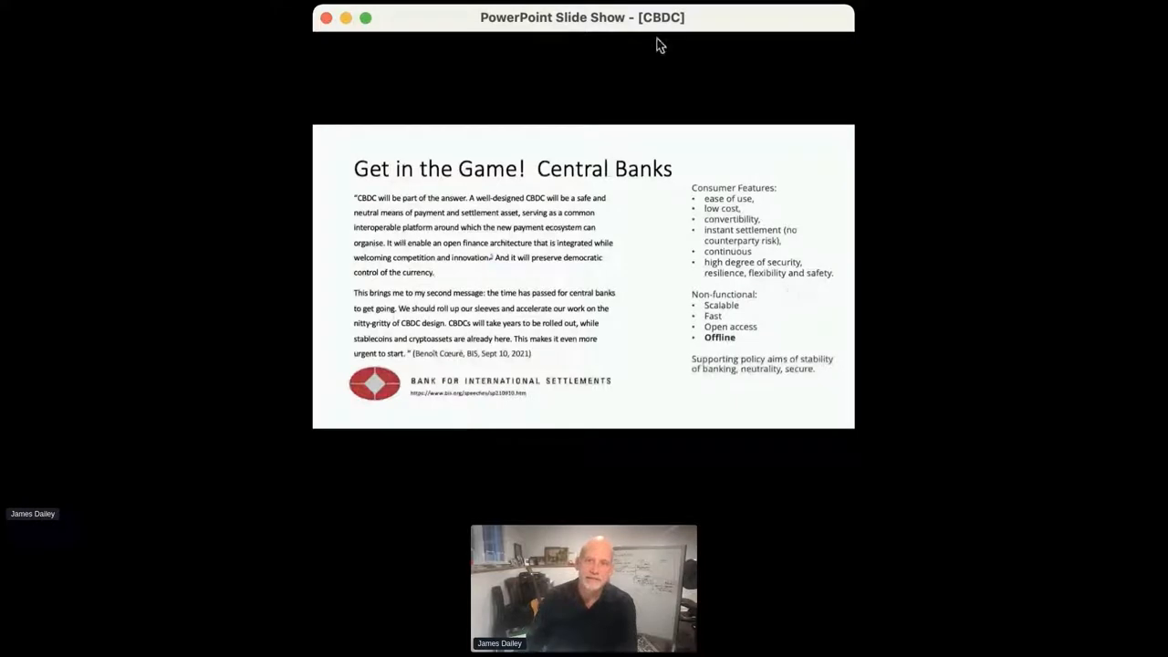
mouse_move(671, 27)
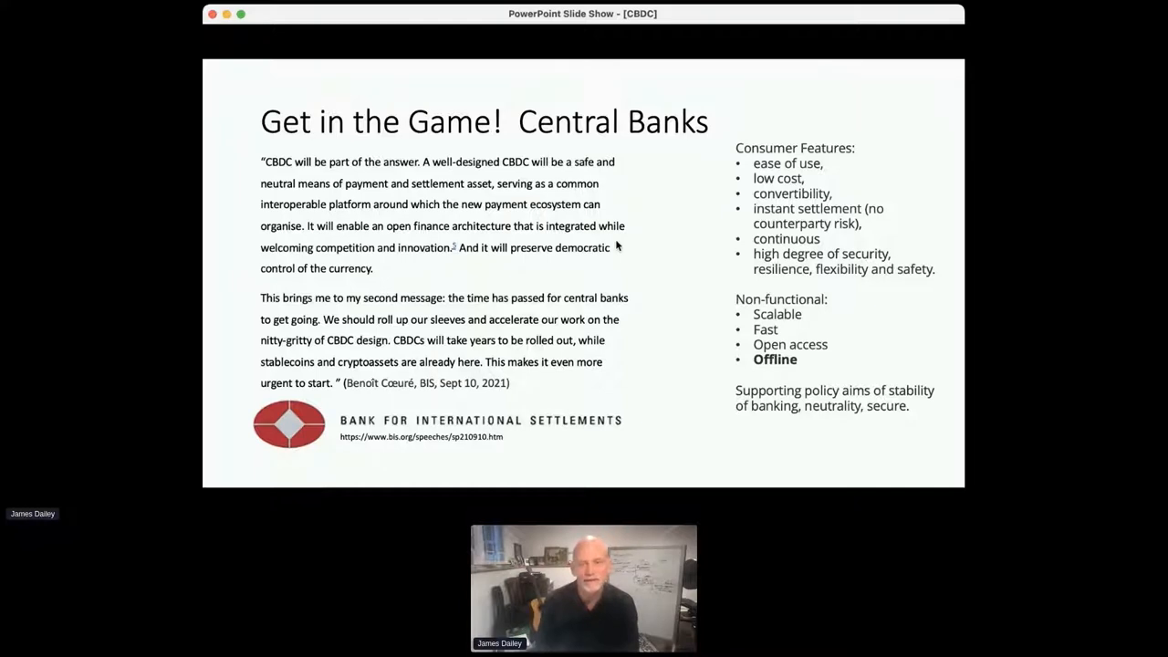
mouse_move(752, 244)
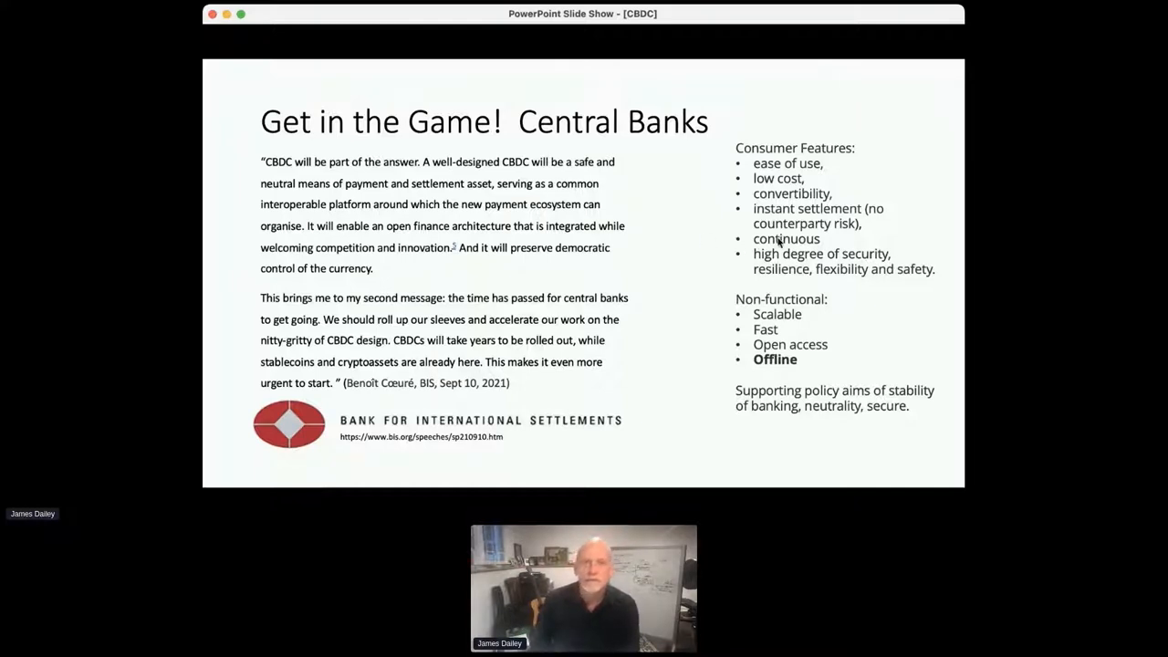
Advance to the 'Account based vs Token-based? DLT?' slide with the CBDC pyramid
key(right)
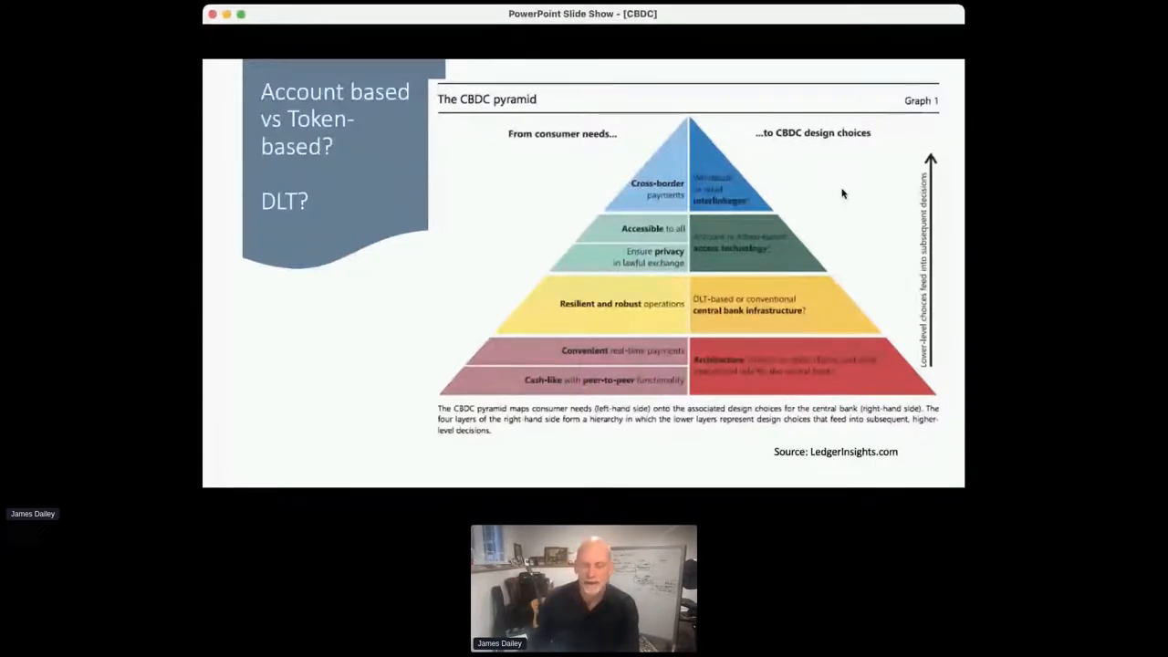
Advance to the 'Two-tier Distribution Model' slide with physical cash and tokenized digital dollars
key(right)
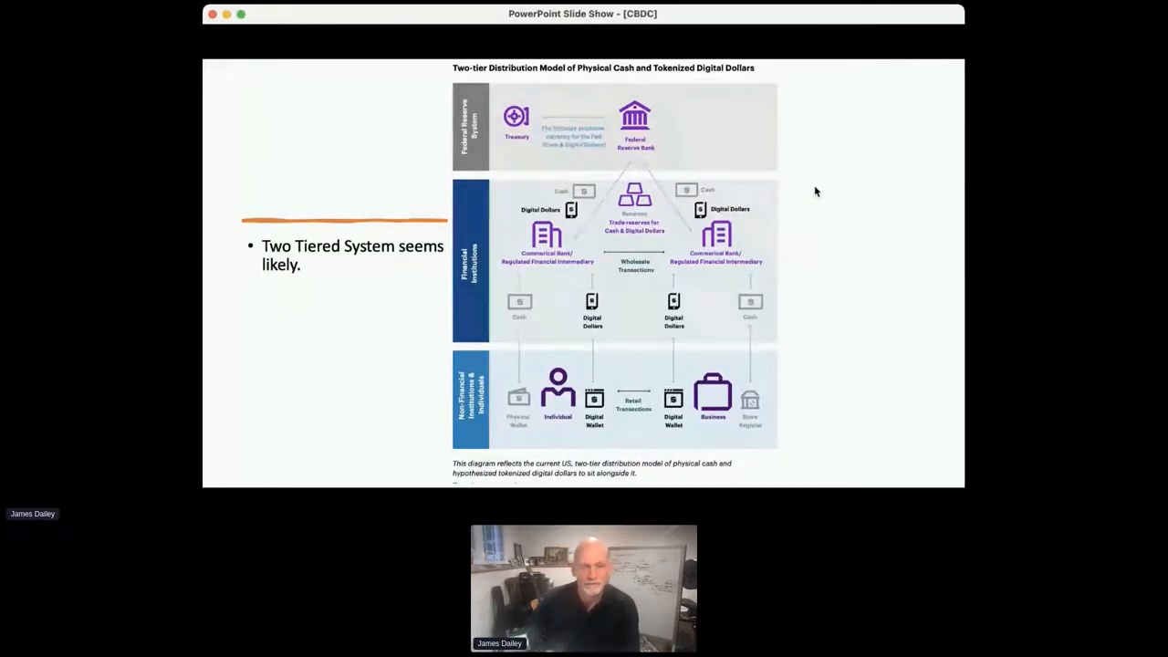
mouse_move(810, 222)
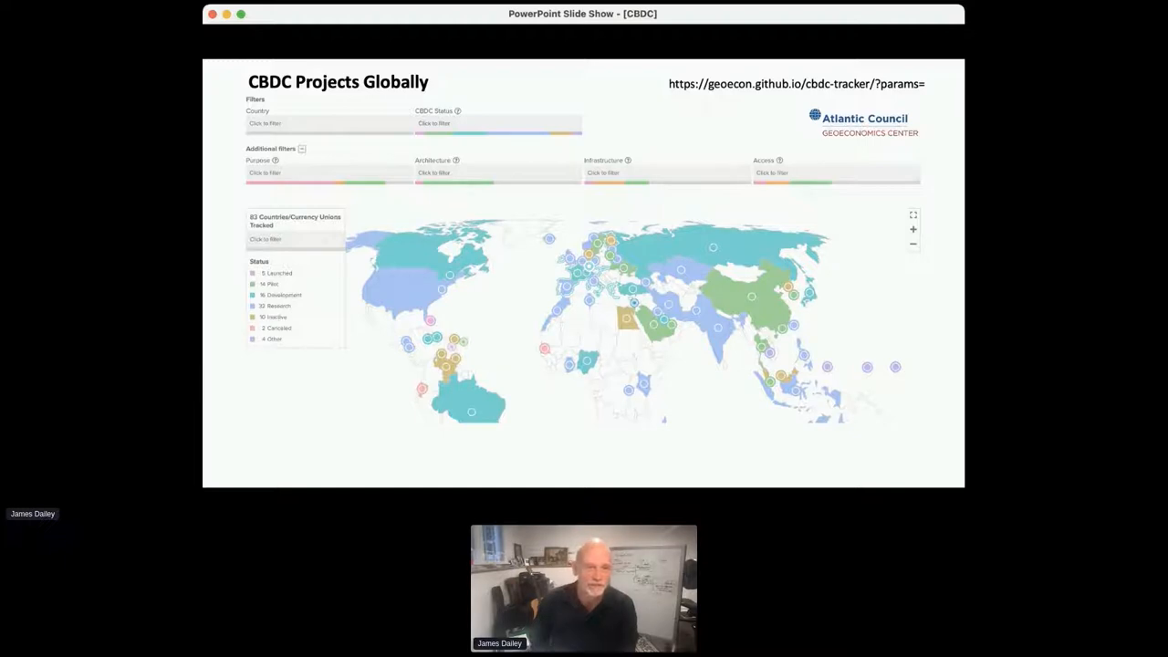
Advance from the 'CBDC Projects Globally' map slide to the 'MAS 12 Problem Statements' slide
key(right)
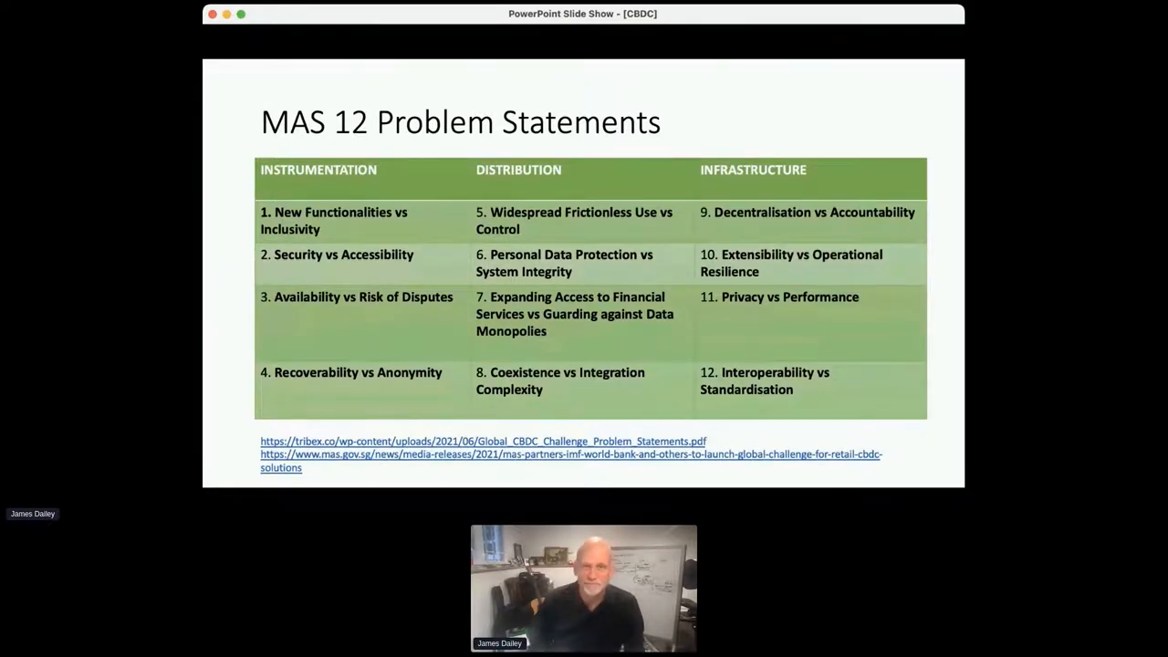
Advance from the MAS 12 Problem Statements slide to the 'High Level Architecture' slide
key(right)
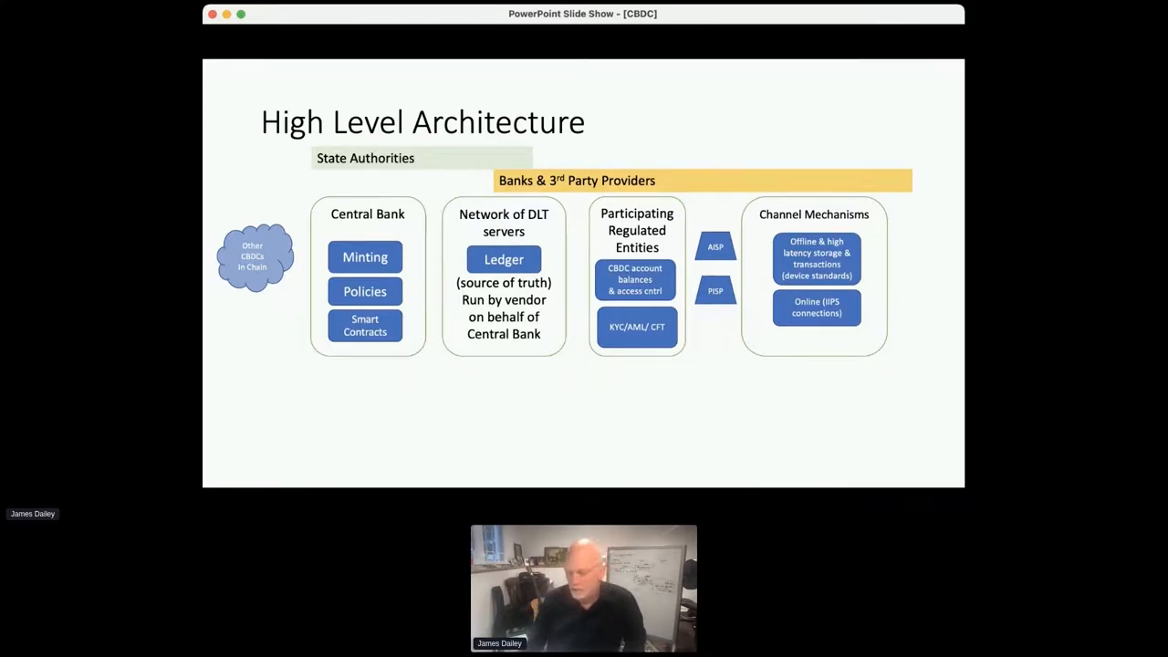
mouse_move(932, 293)
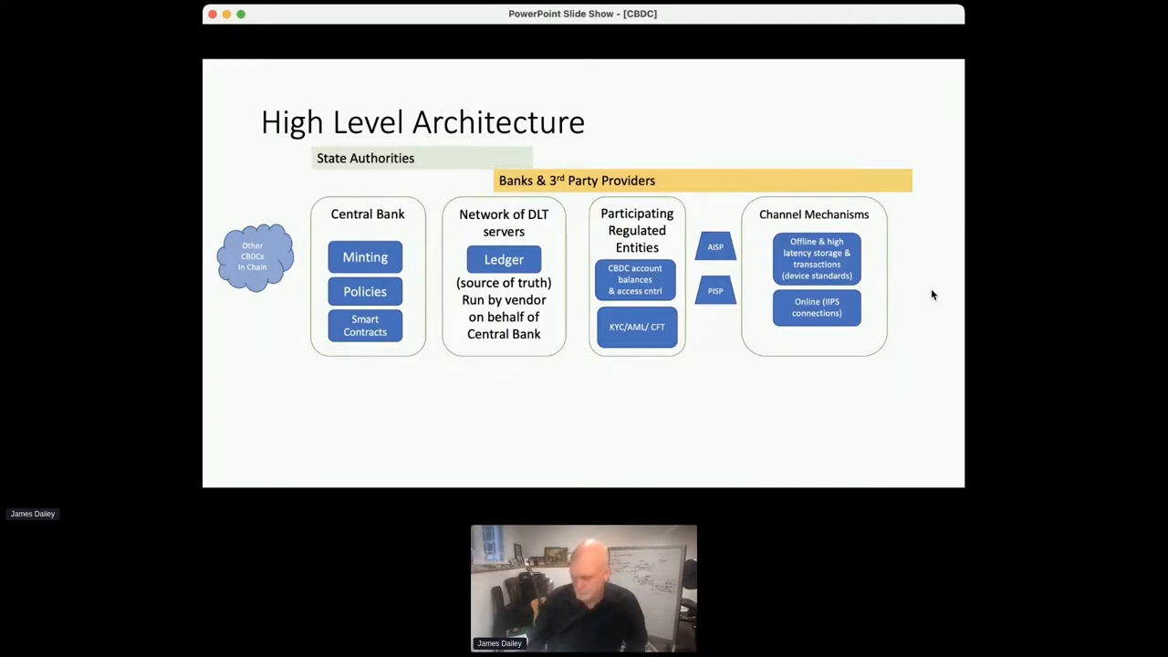
Advance to the 'Interoperability in the context of changing landscape?' slide with the hexagons
key(right)
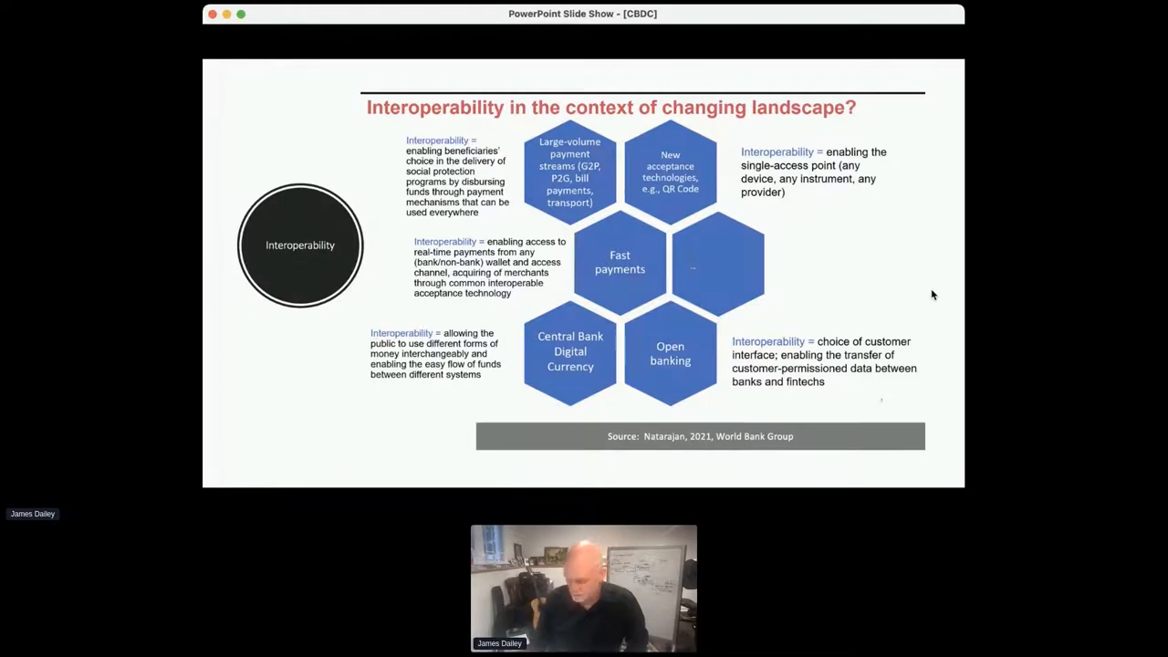
key(right)
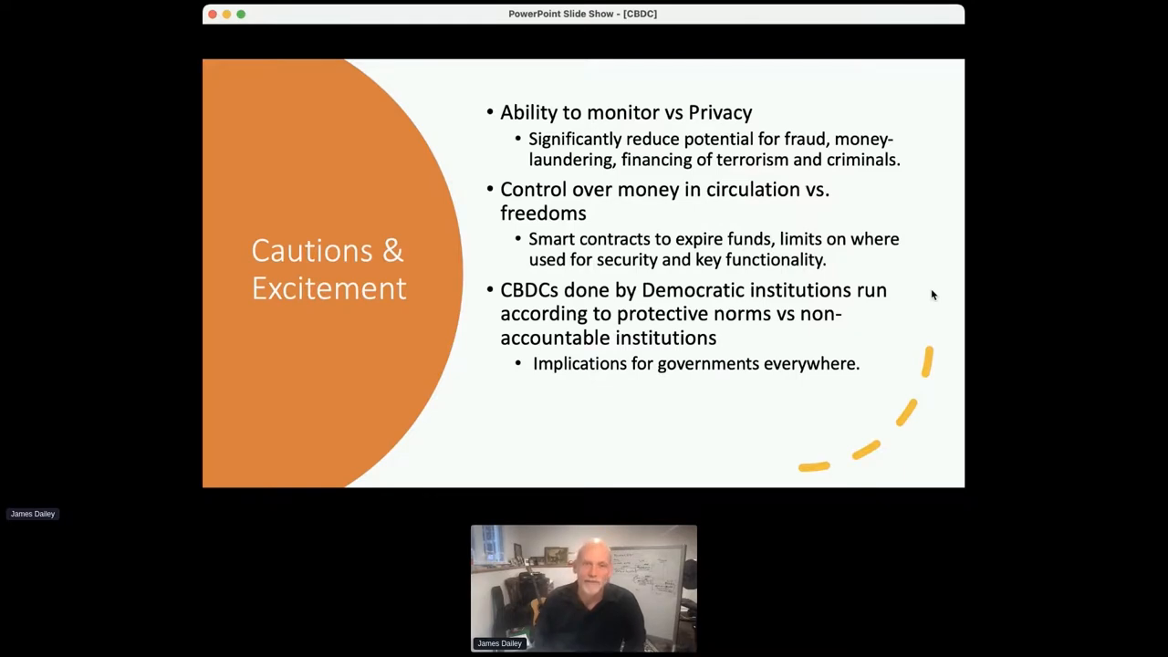
Advance past 'Cautions & Excitement' to the 'Final Observations' slide with the Yellen quote
key(right)
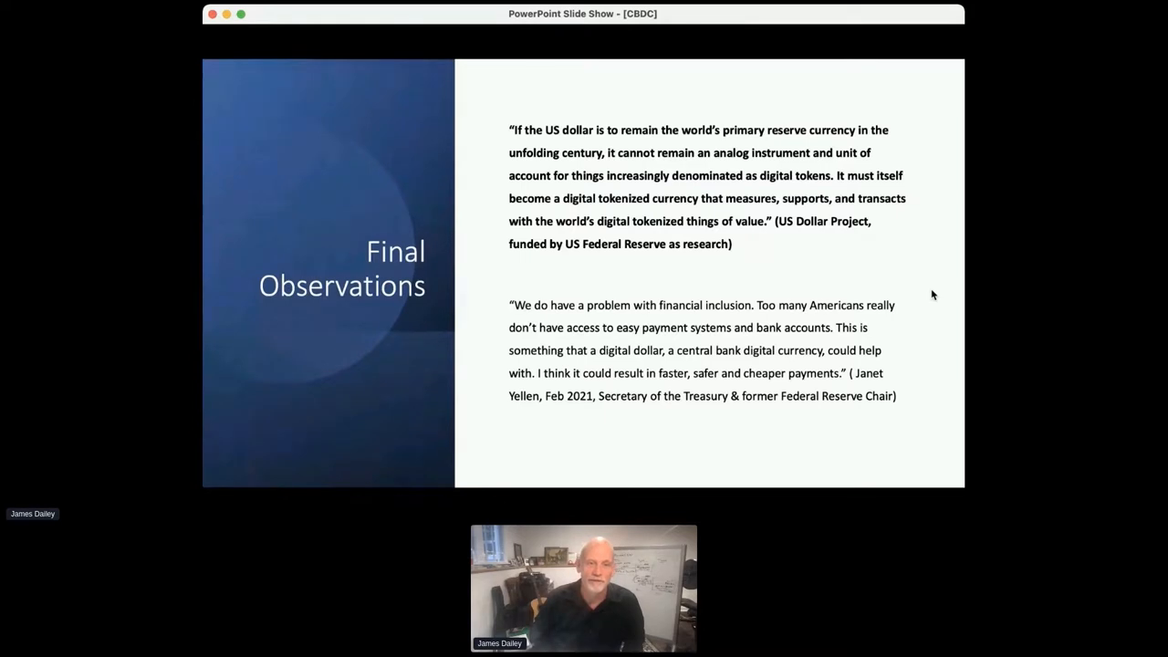
mouse_move(746, 192)
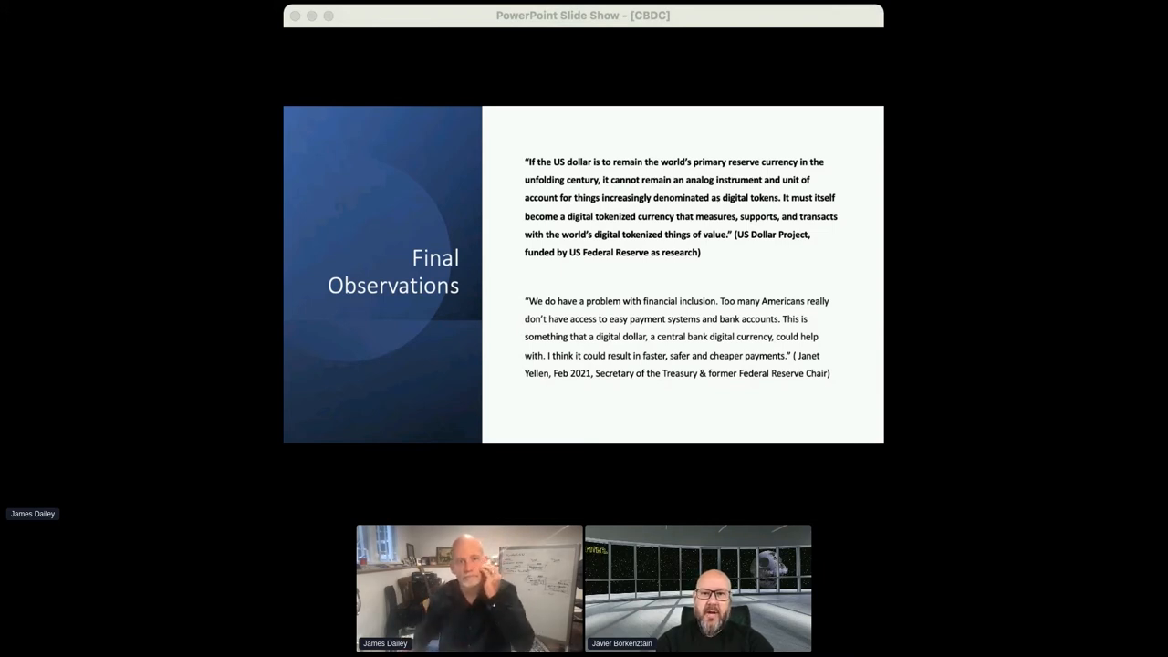
mouse_move(613, 253)
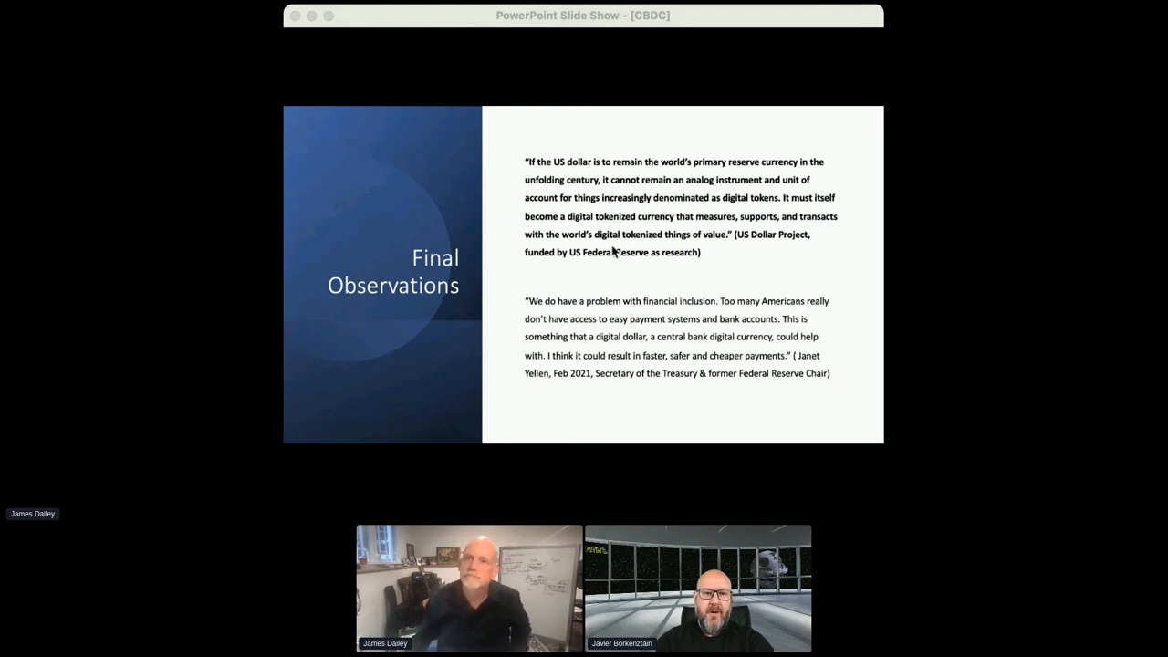